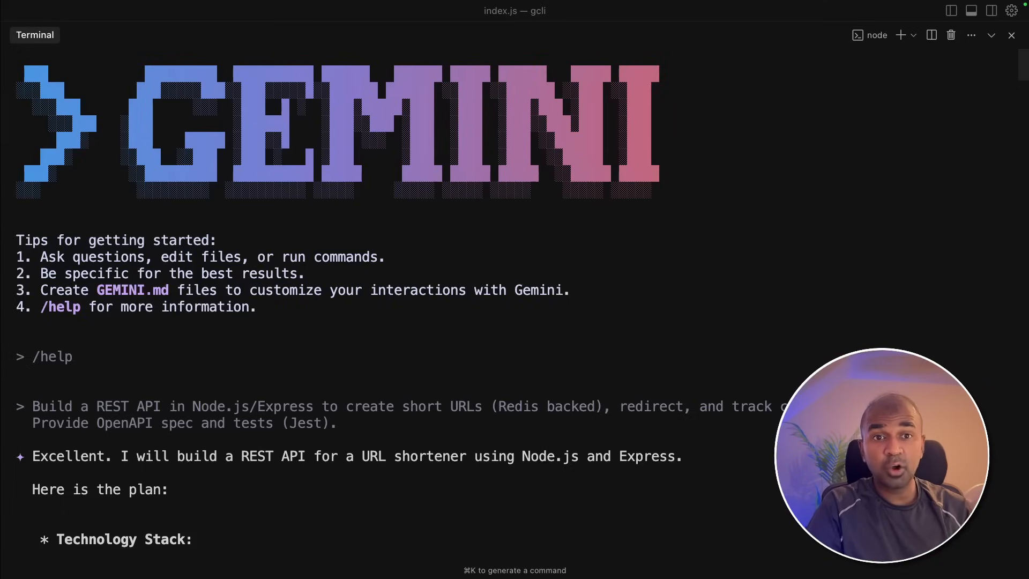
click(597, 319)
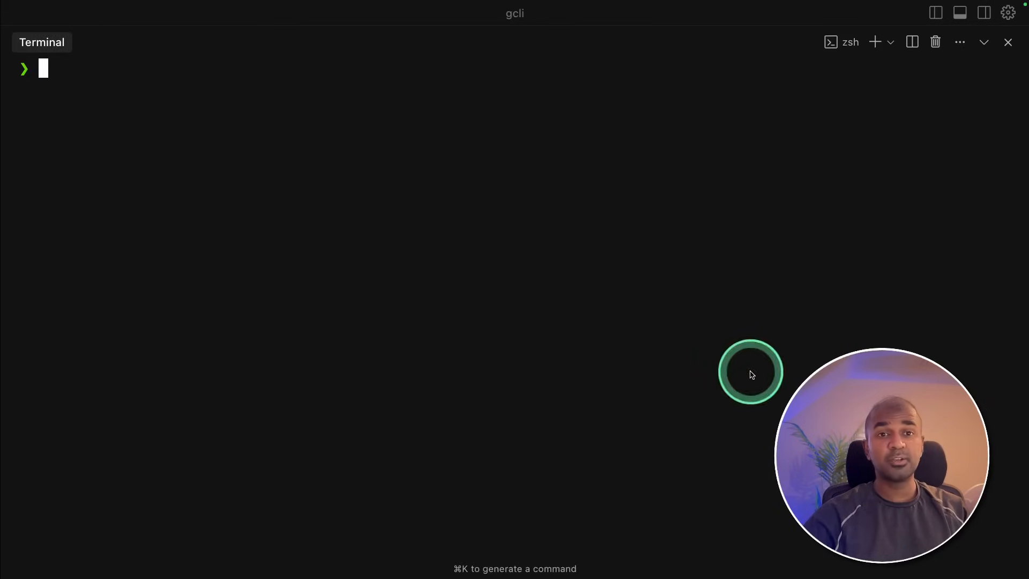
mouse_move(99, 155)
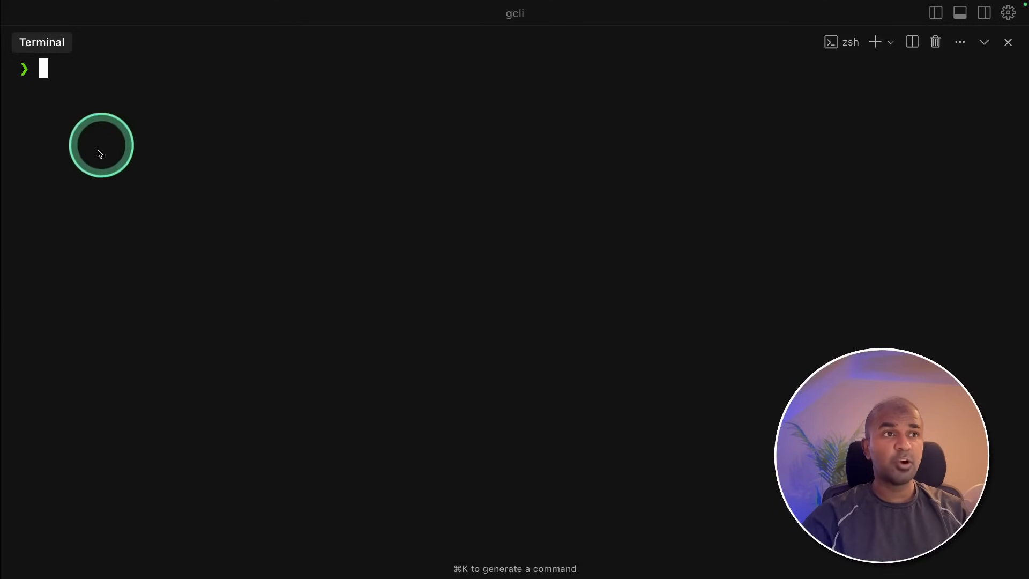
text(npm install -g @google/gemini-cli)
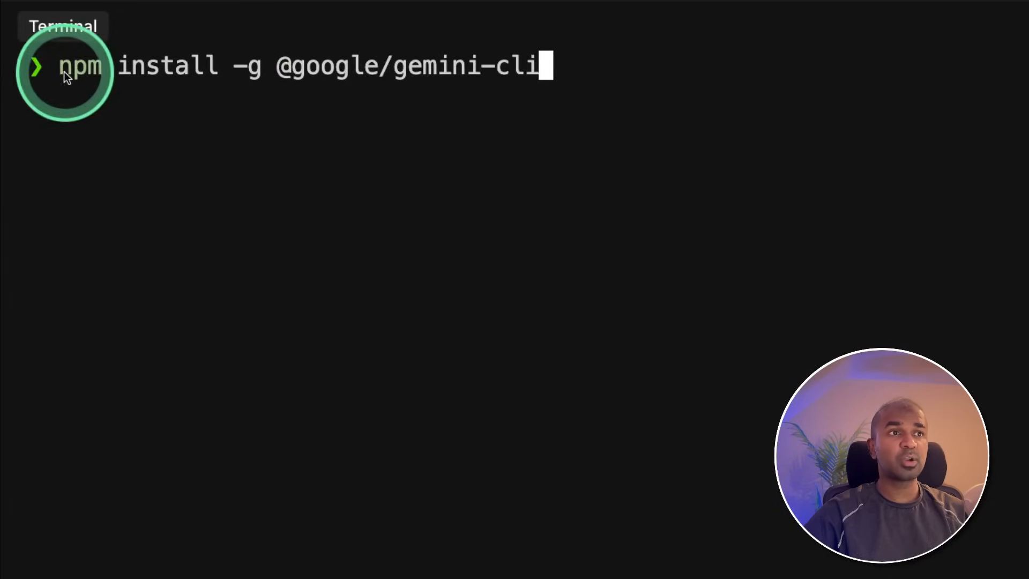
double_click(105, 70)
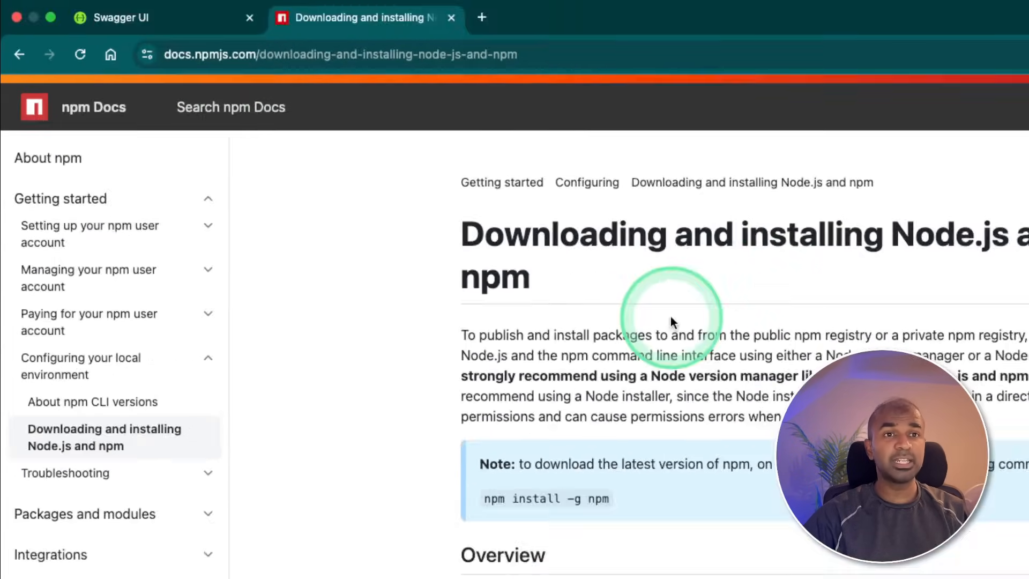
scroll(down, 3)
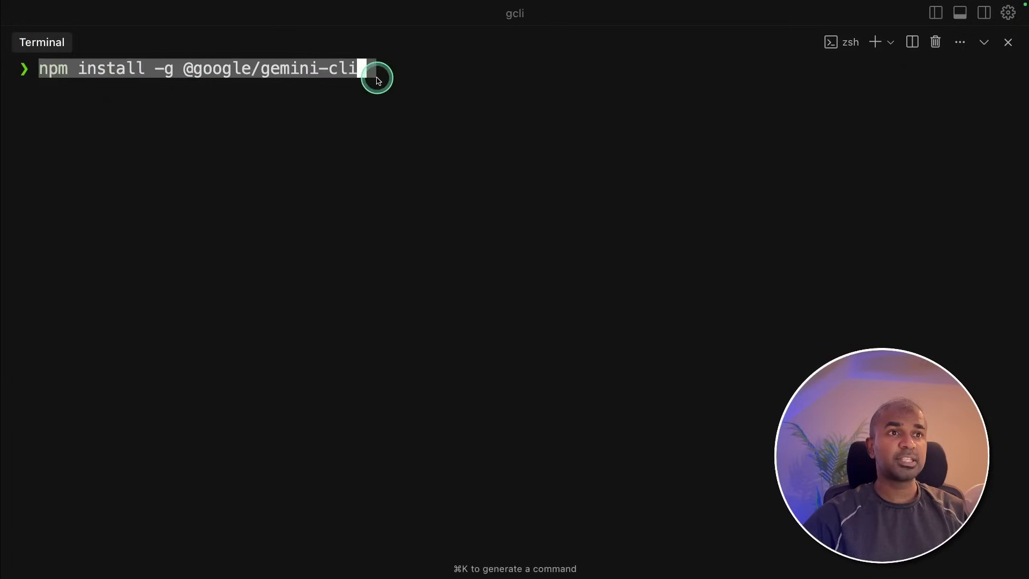
Run the global Gemini CLI install and switch to Google AI Studio in the browser.
key(Enter)
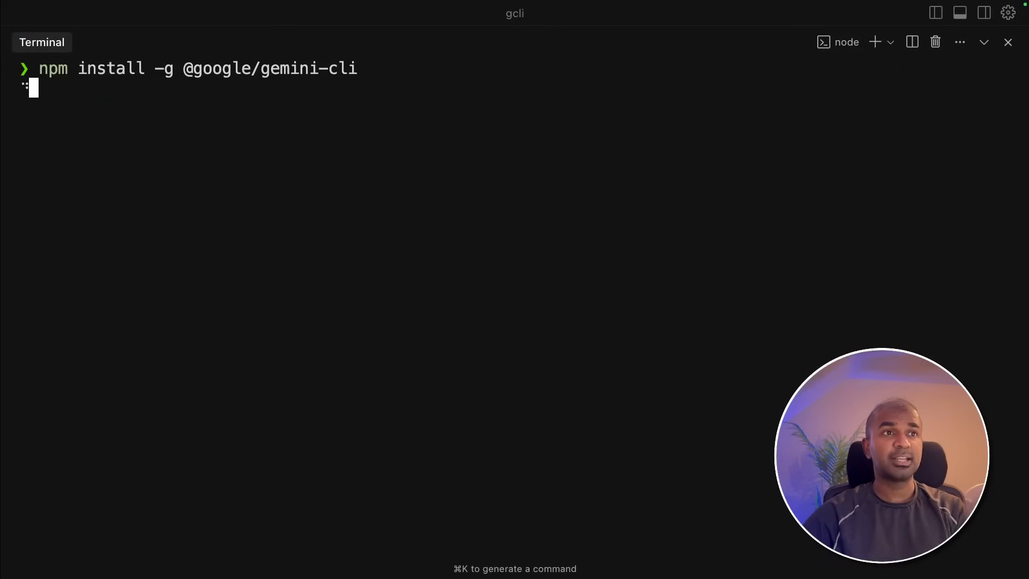
click(308, 102)
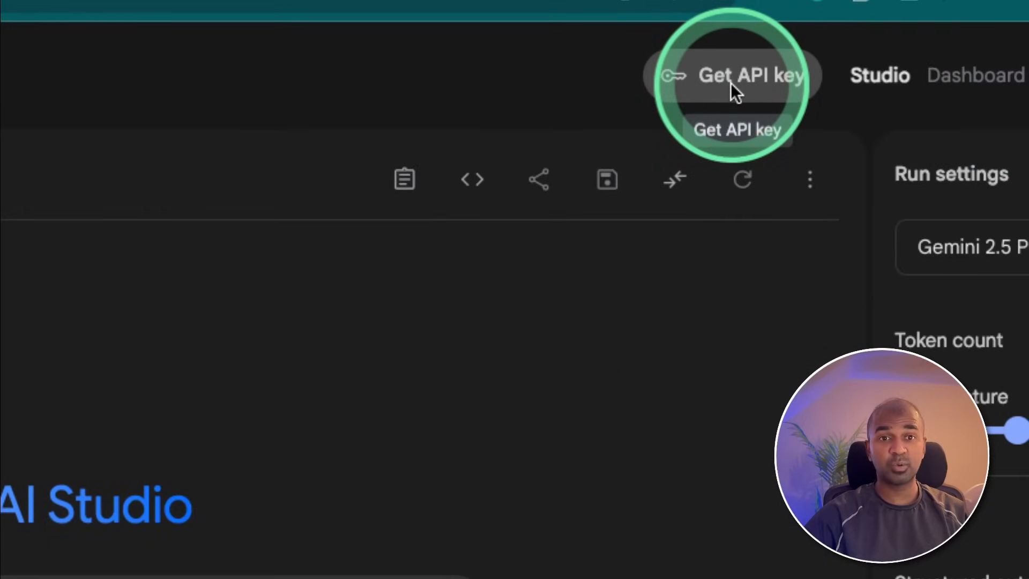
click(737, 75)
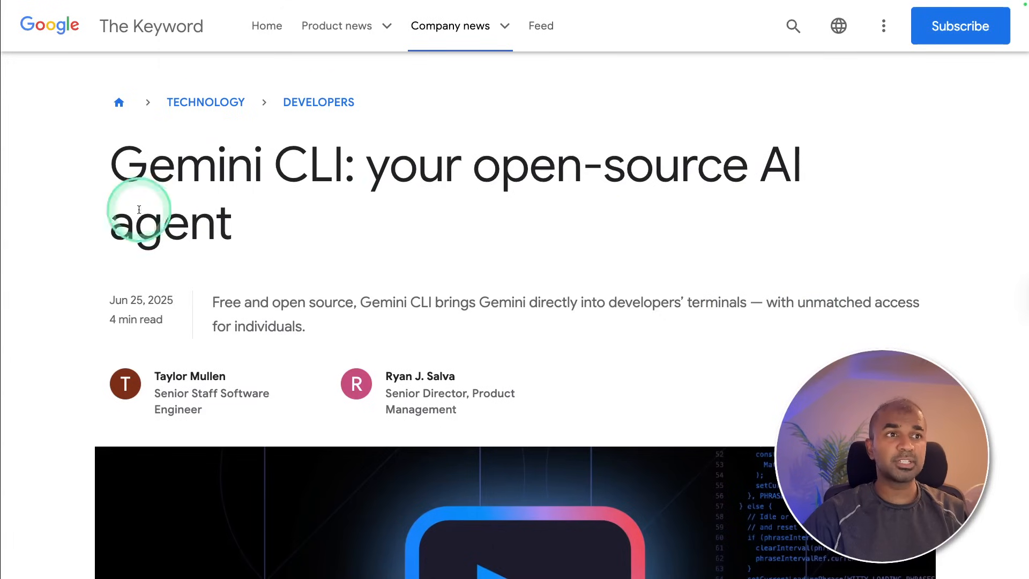
Scroll the Keyword post to the free-usage limits: 60 requests per minute, 1K per day.
scroll(down, 3)
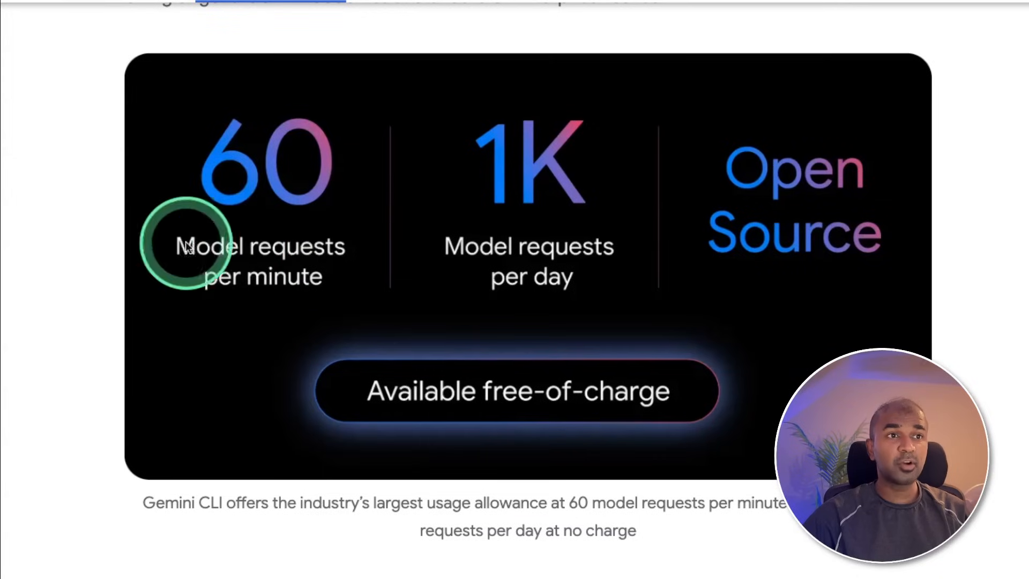
mouse_move(551, 217)
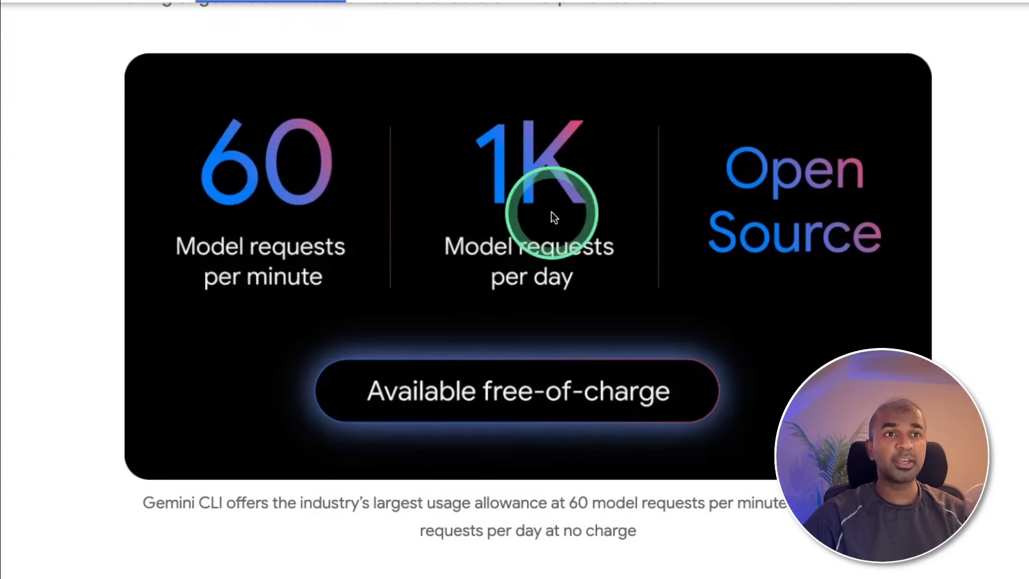
mouse_move(439, 336)
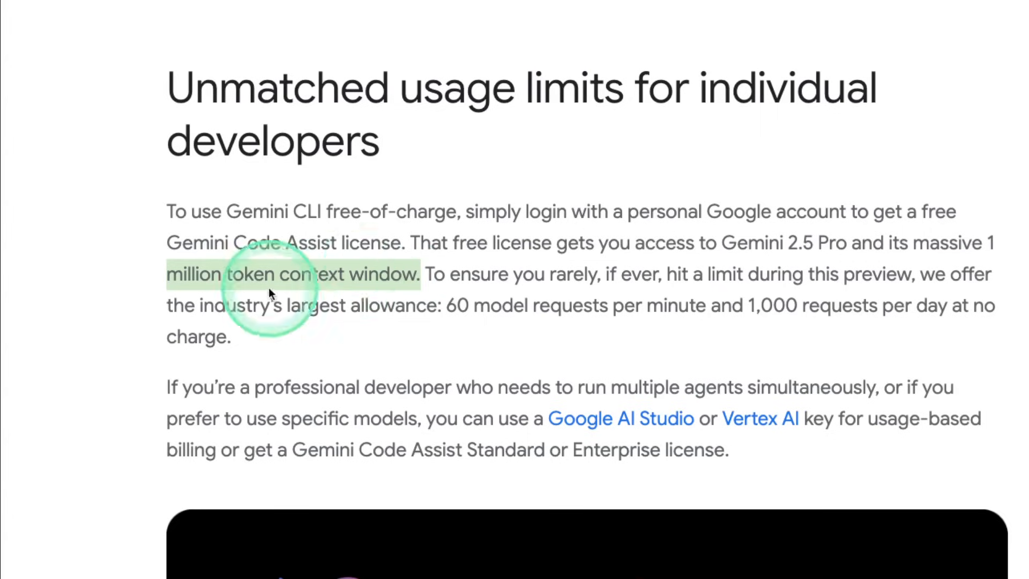
mouse_move(440, 310)
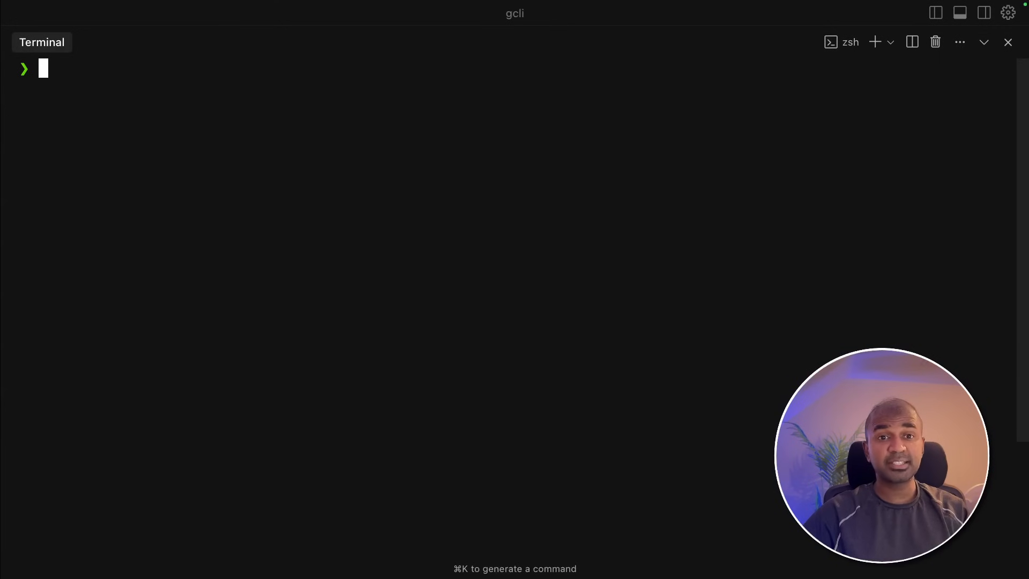
Launch gemini from the terminal, reaching the welcome banner and empty gemini-2.5-pro prompt.
click(173, 165)
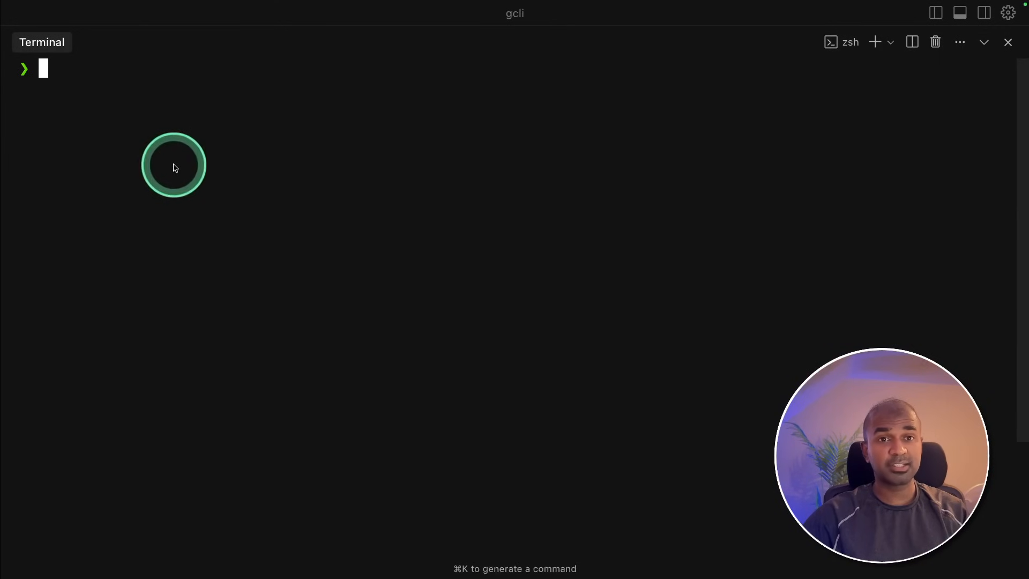
mouse_move(124, 127)
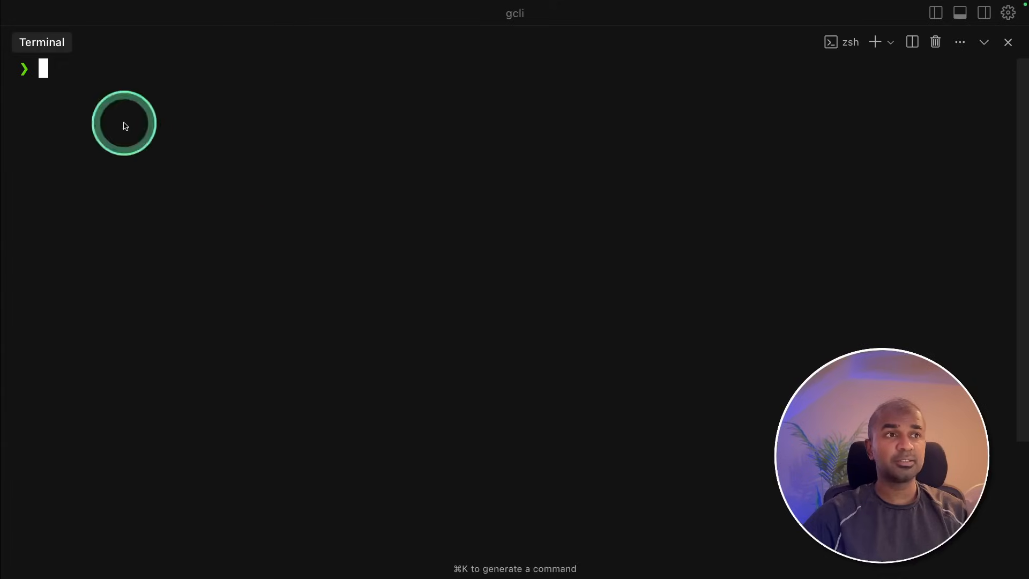
text(gemini)
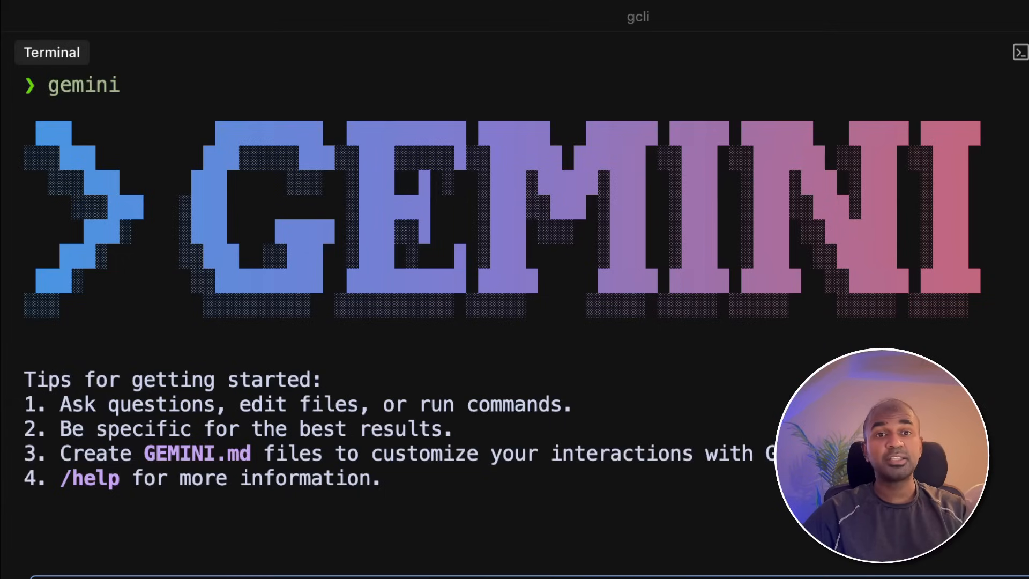
click(750, 380)
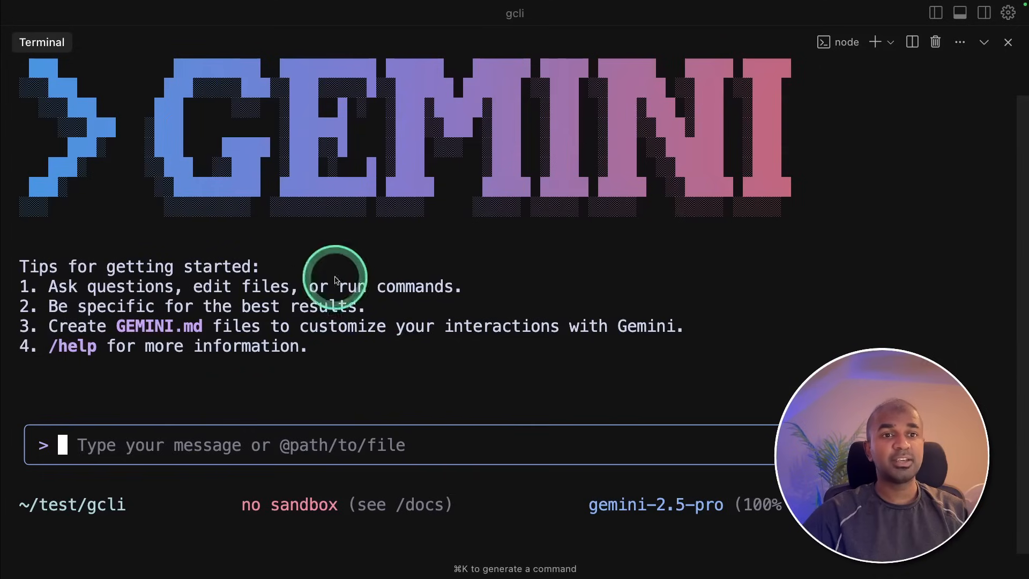
double_click(641, 512)
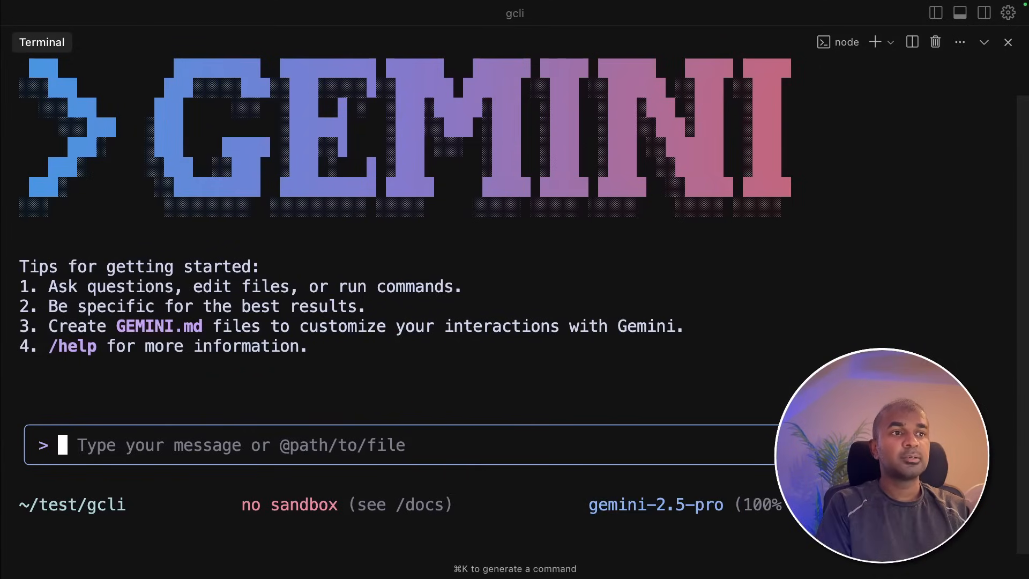
Run /help and scroll through Gemini CLI's commands and keyboard shortcuts.
text(/he)
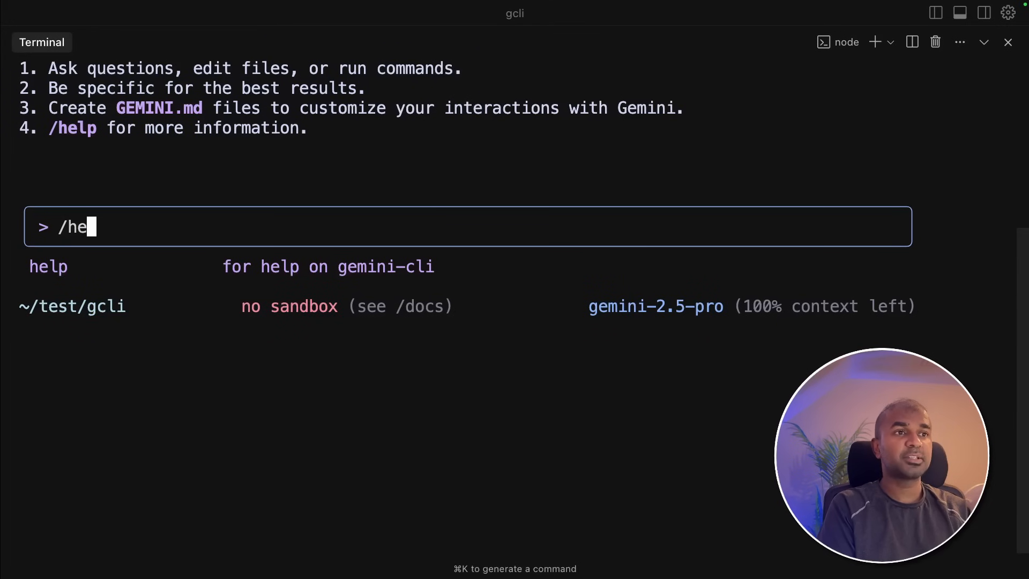
key(Enter)
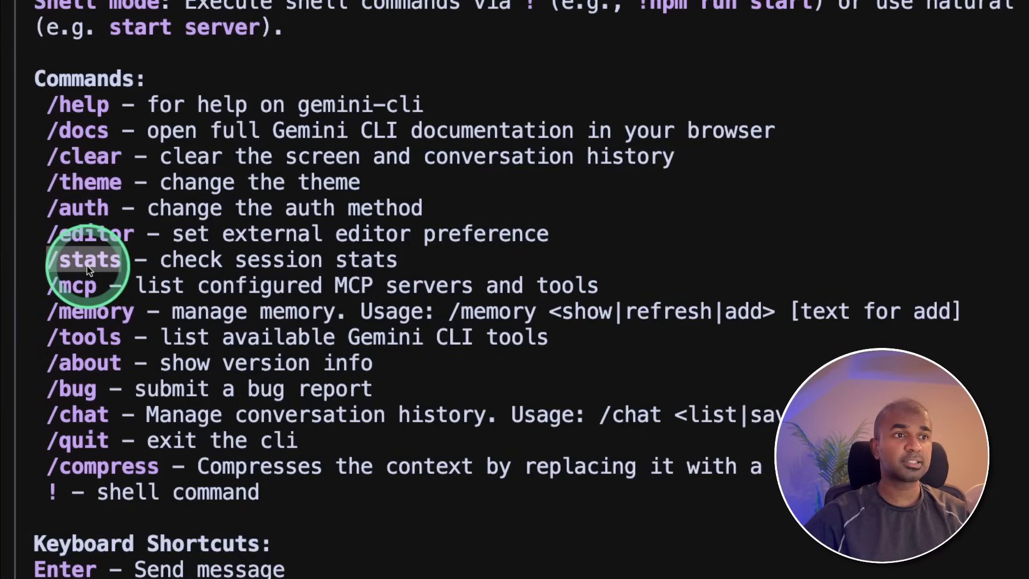
mouse_move(117, 125)
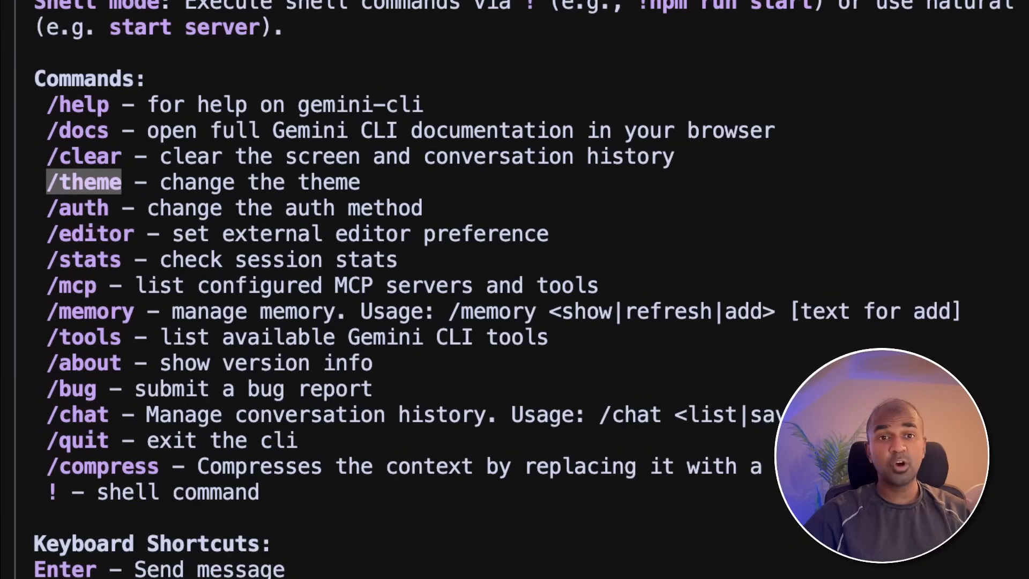
click(697, 466)
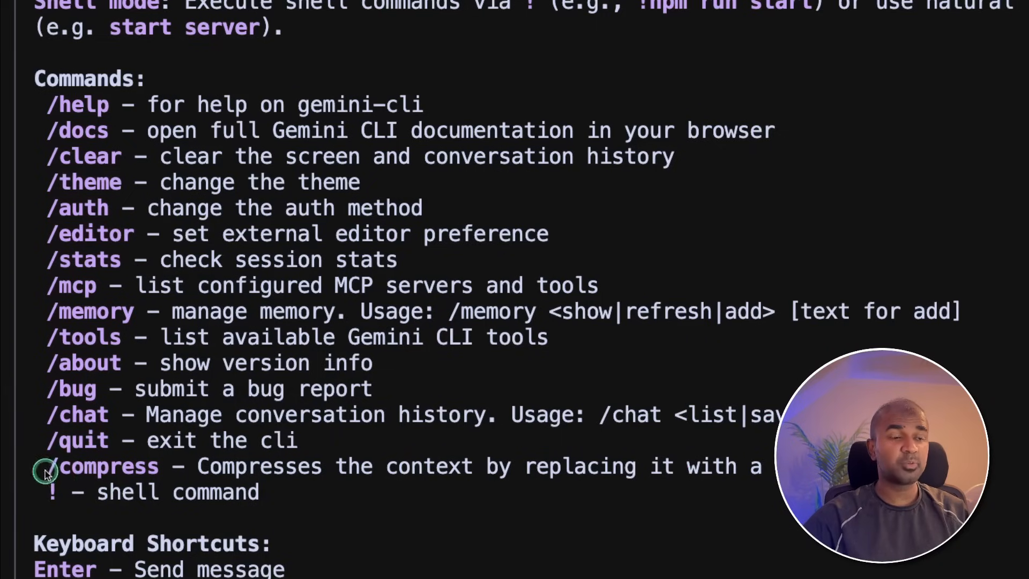
scroll(down, 3)
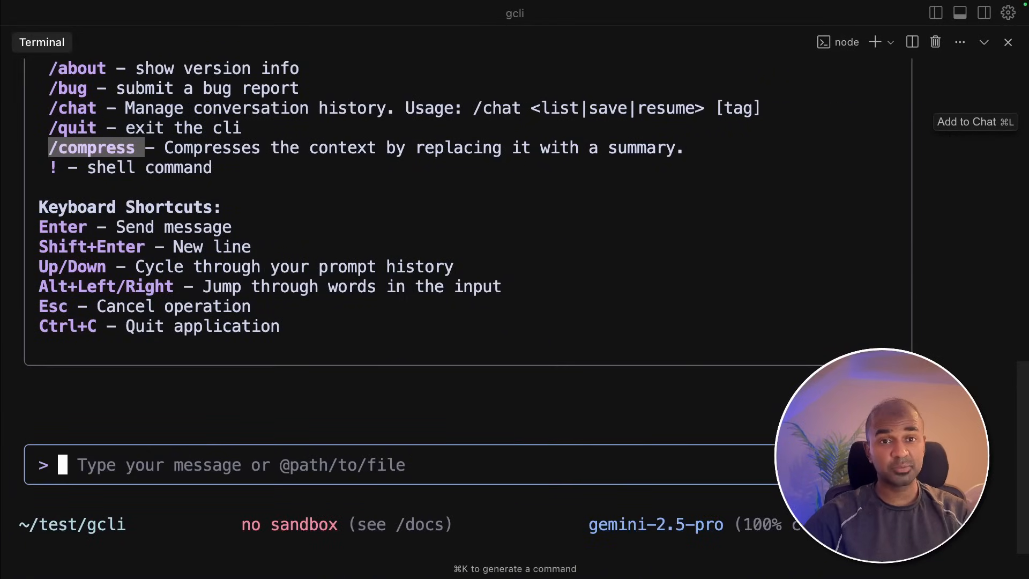
Draft the request for a Redis-backed Node.js/Express short-URL REST API with redirect.
text(Build a REST API in Node.js/Express to create short URLs (Redis backed), redirect, and track click counts. Provide OpenAPI spec and tests (Jest).)
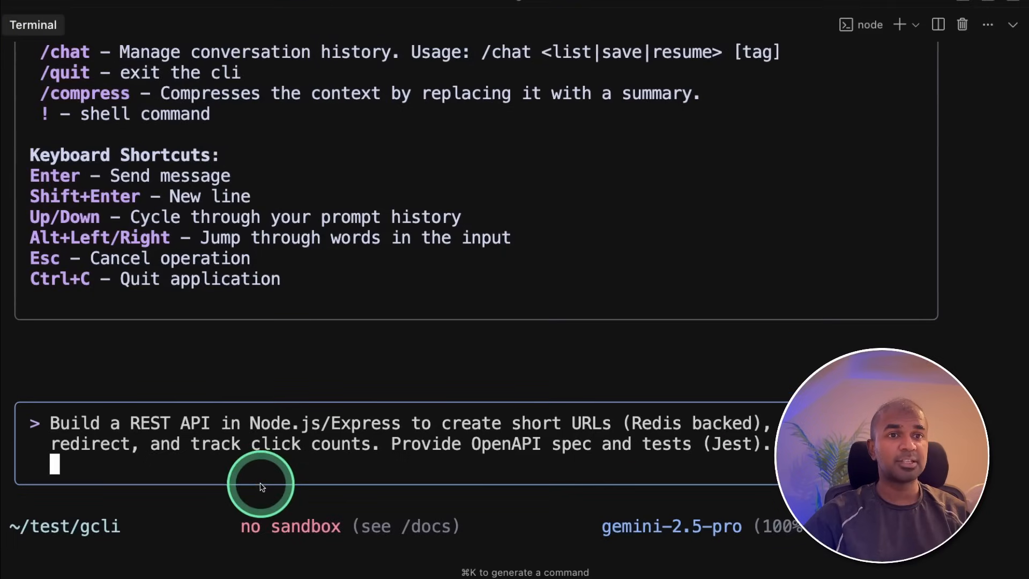
mouse_move(235, 424)
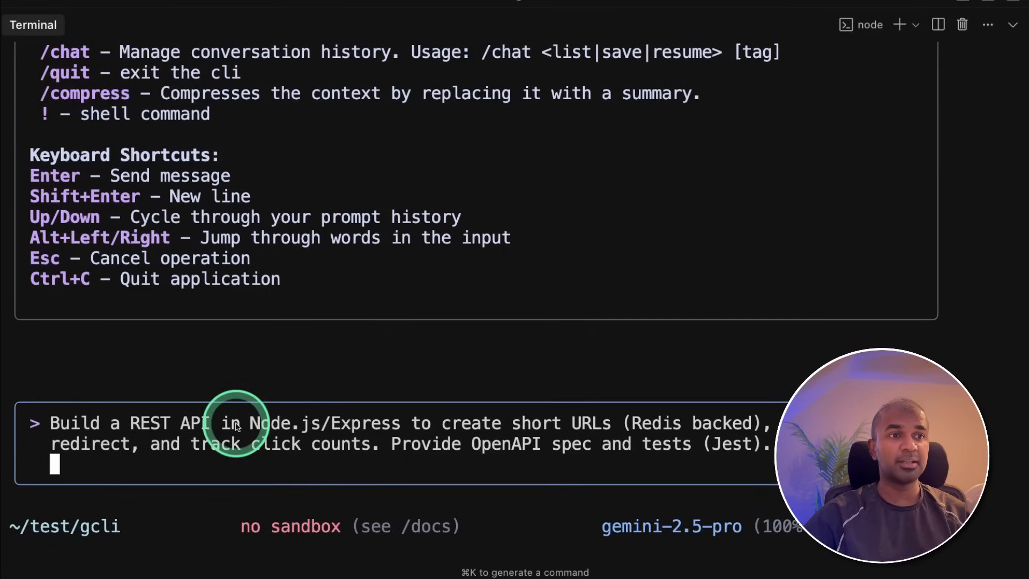
mouse_move(499, 429)
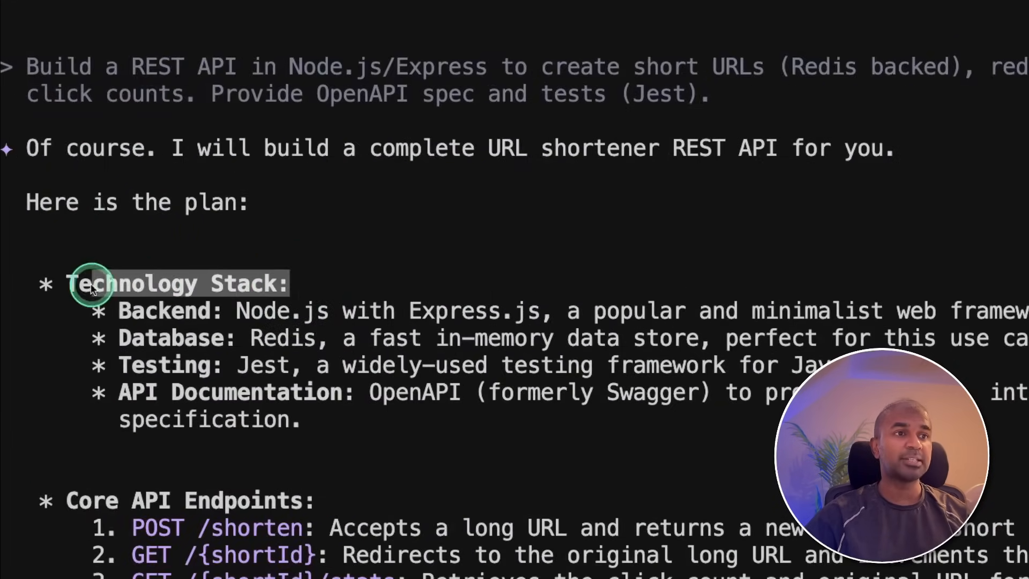
Review the agent's plan and choose 'Yes, allow always "npm ..."' for its commands.
scroll(down, 3)
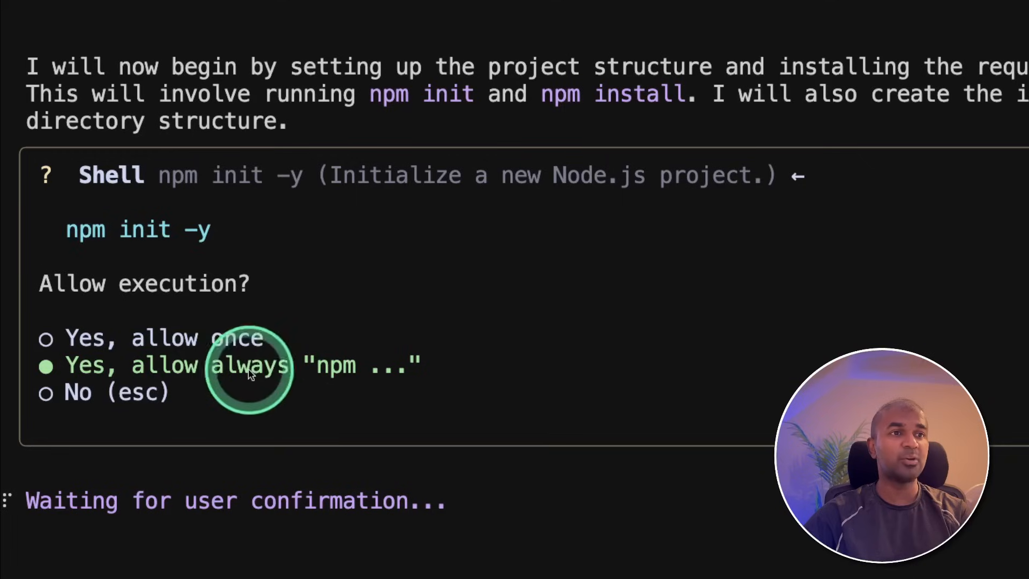
click(247, 366)
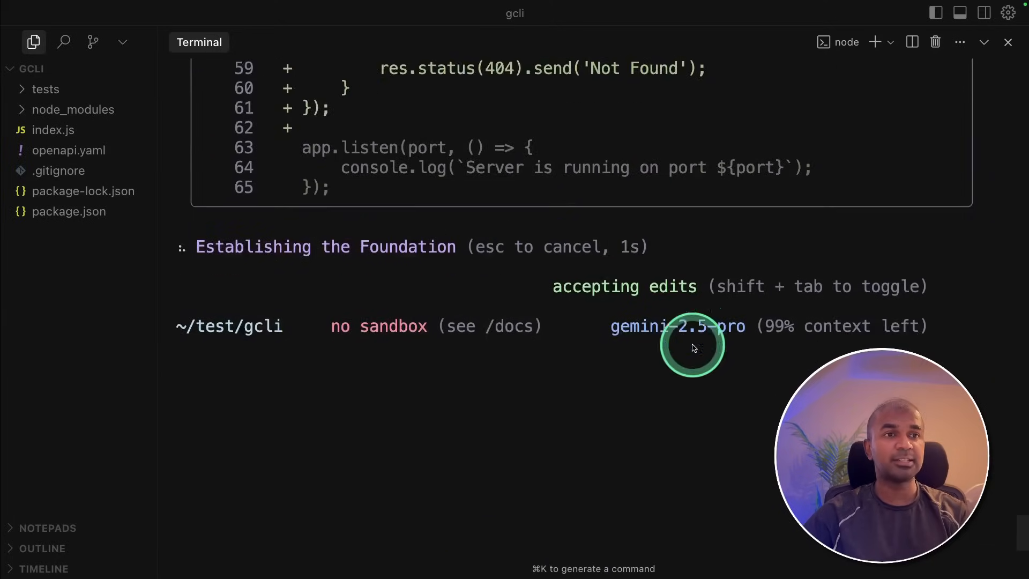
Review tests/api.test.js, cancel the agent's npm test run, and start asking it to run the application.
click(60, 109)
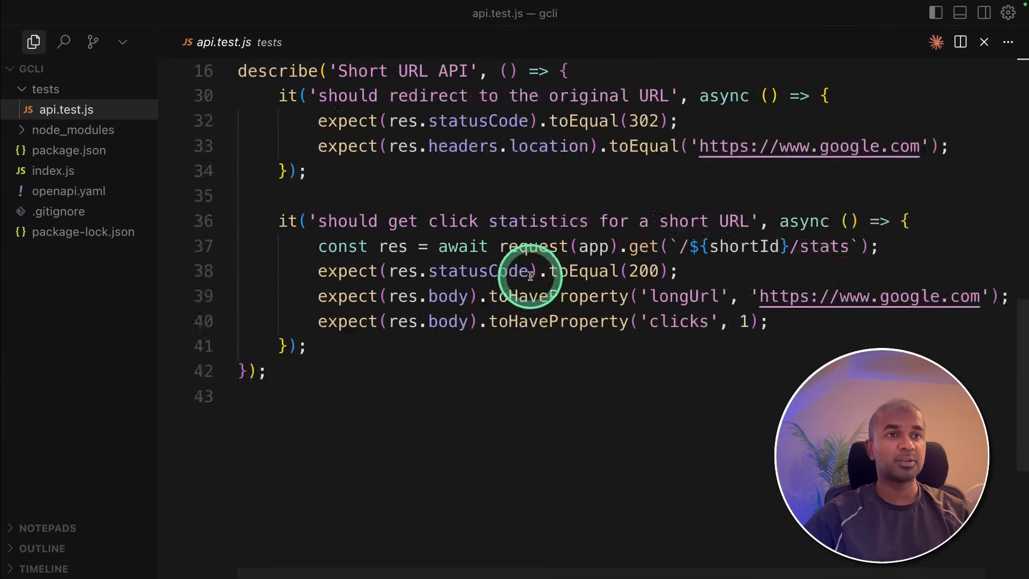
click(54, 170)
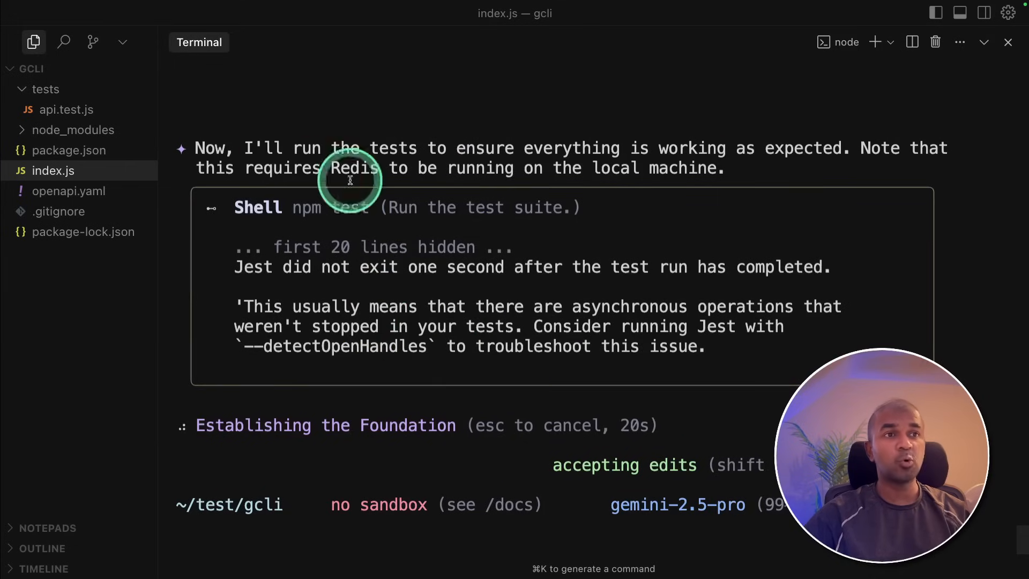
key(Escape)
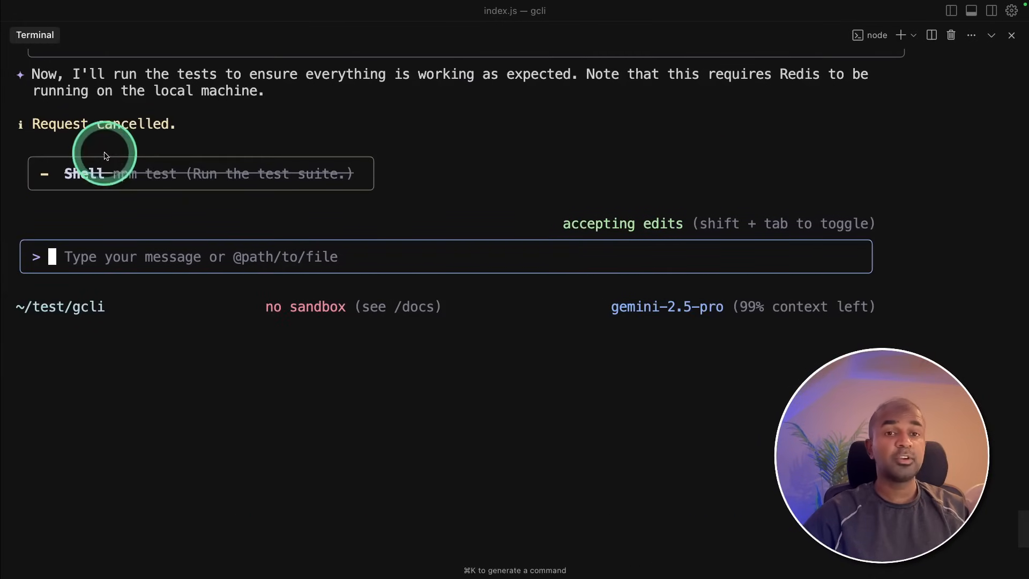
mouse_move(69, 138)
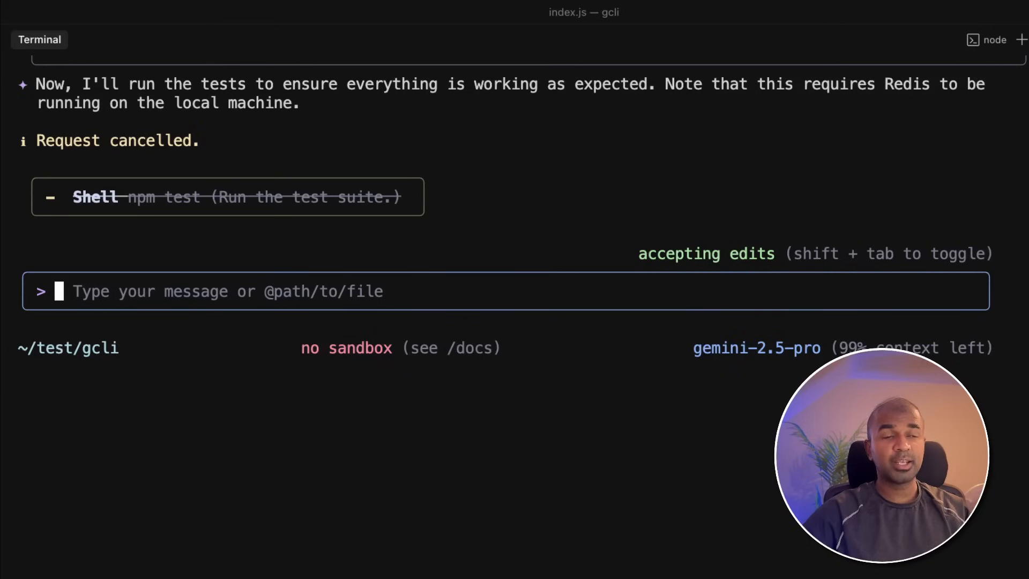
text(run this appli)
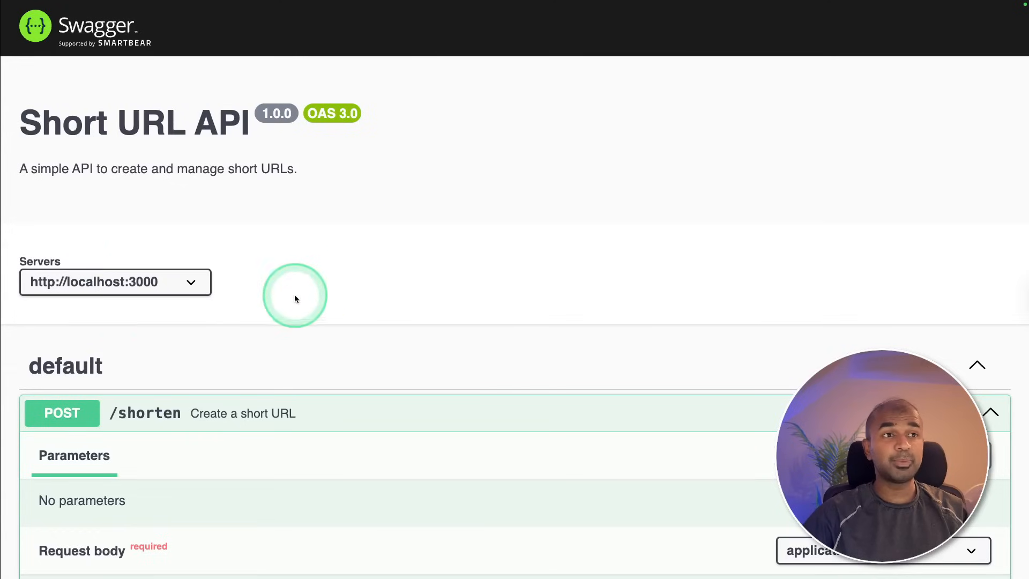
Execute POST /shorten with the example body in Swagger UI and select the returned short URL.
scroll(down, 3)
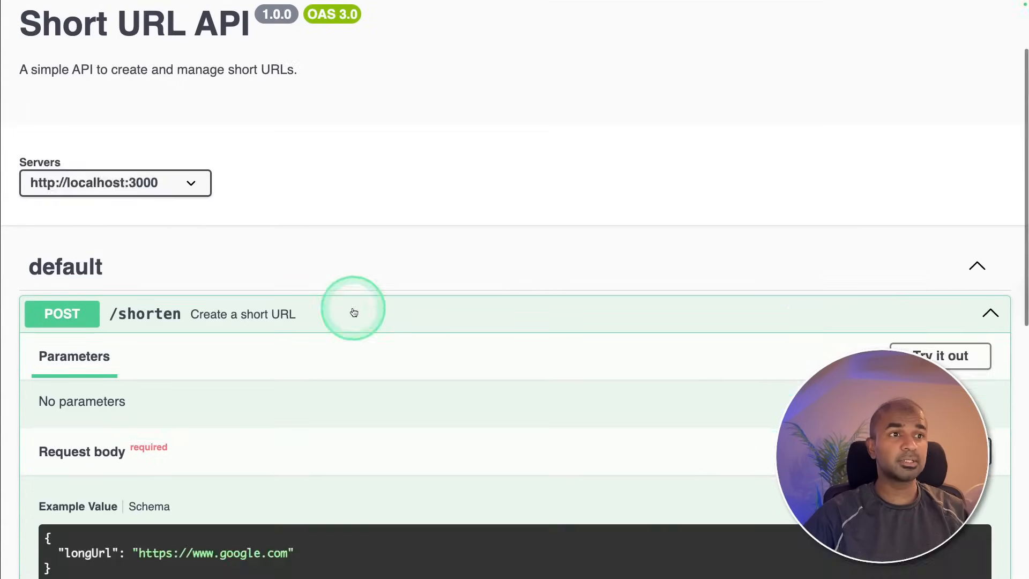
scroll(down, 3)
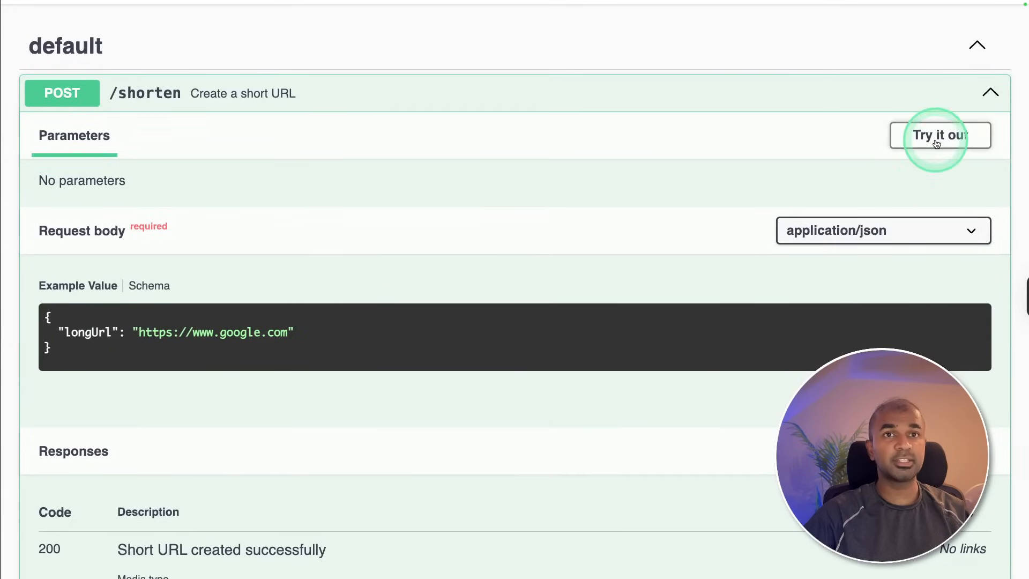
click(937, 135)
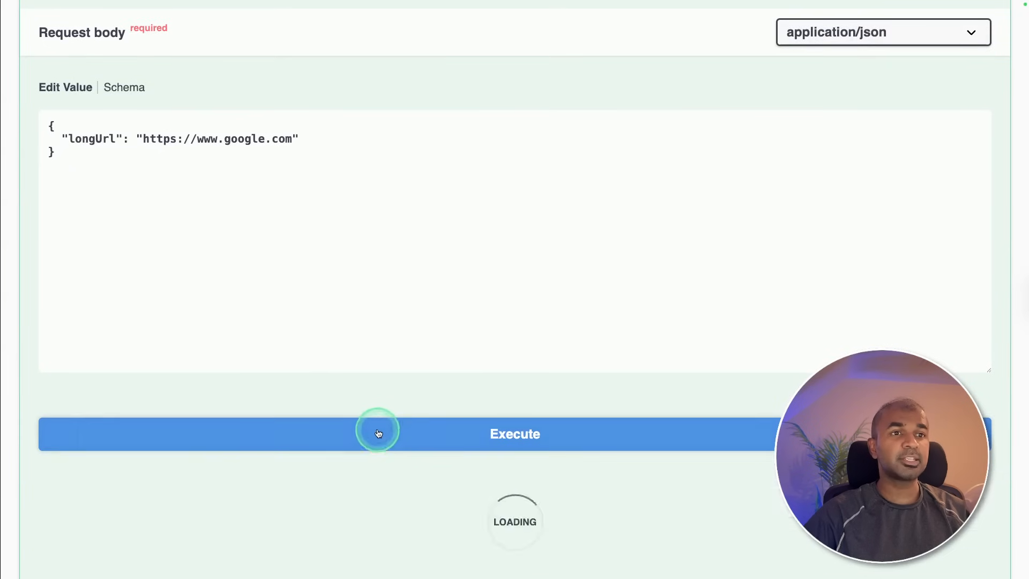
click(377, 433)
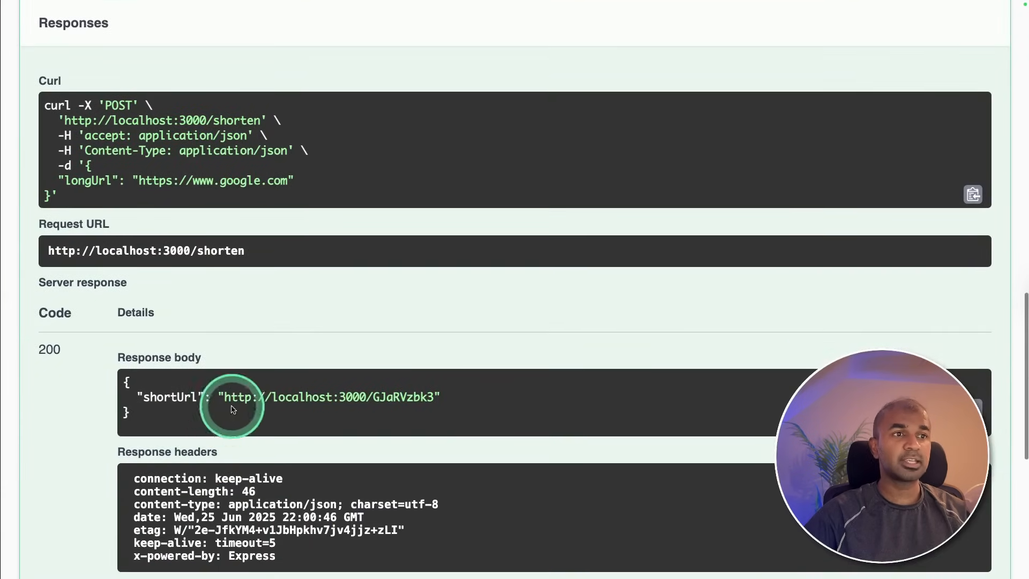
drag(226, 396, 433, 397)
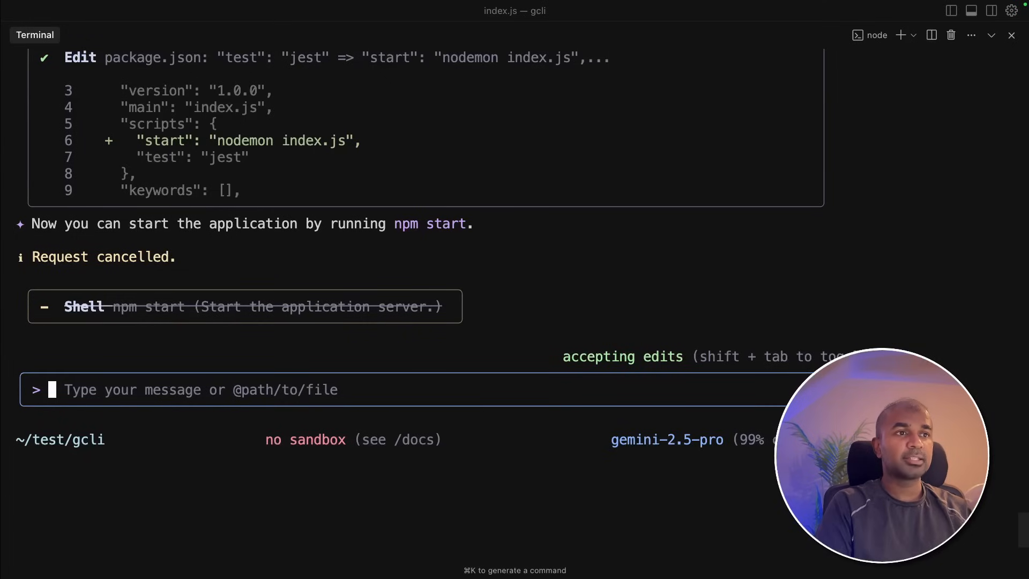
Quit the Gemini CLI session with /exit.
text(/exit)
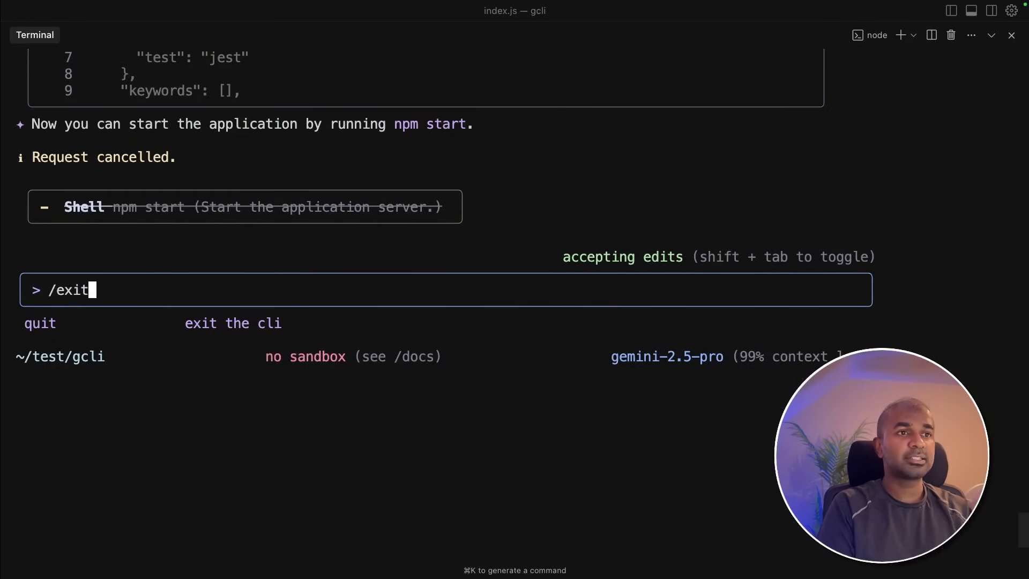
key(Enter)
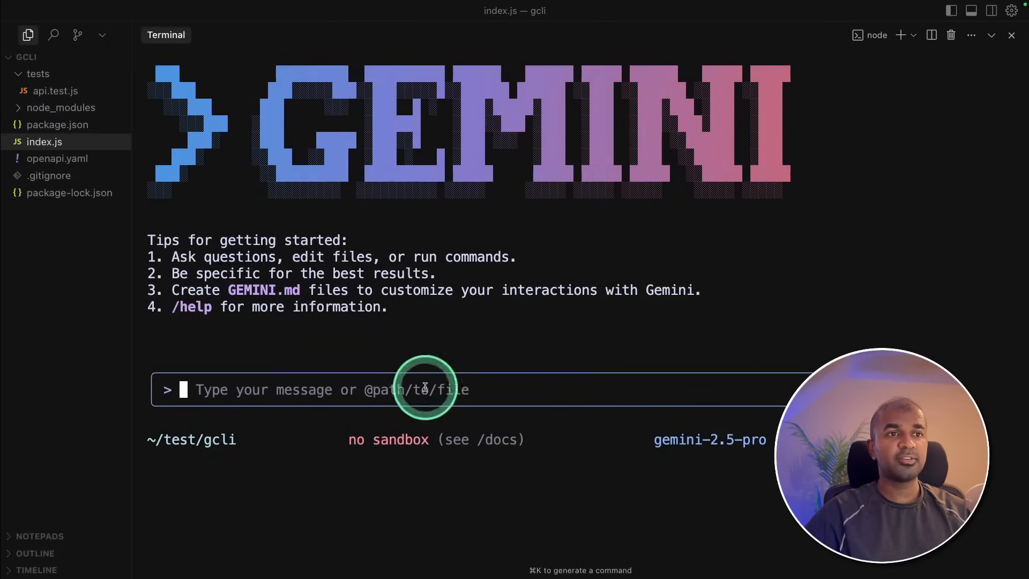
text(@)
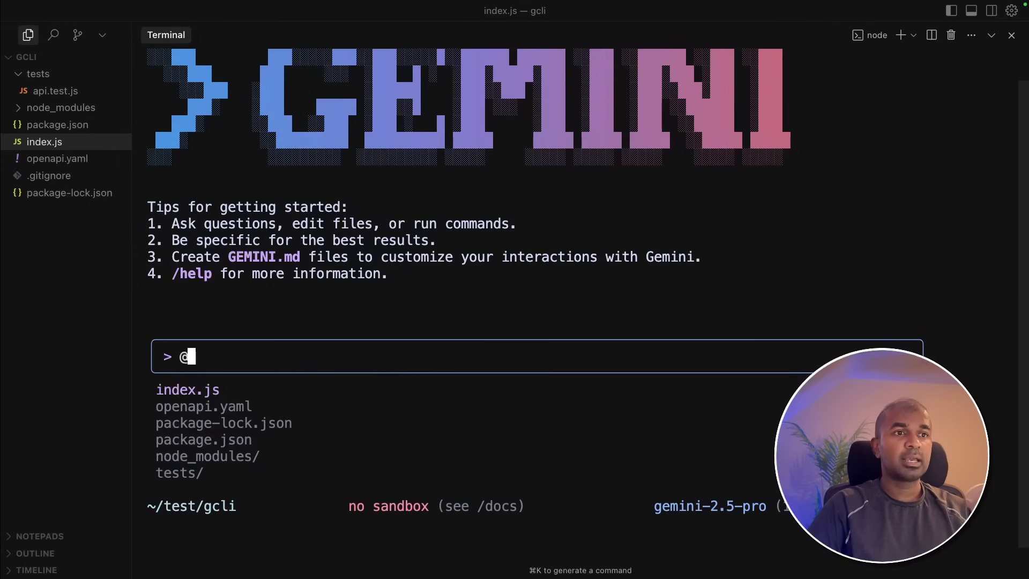
text(index.js)
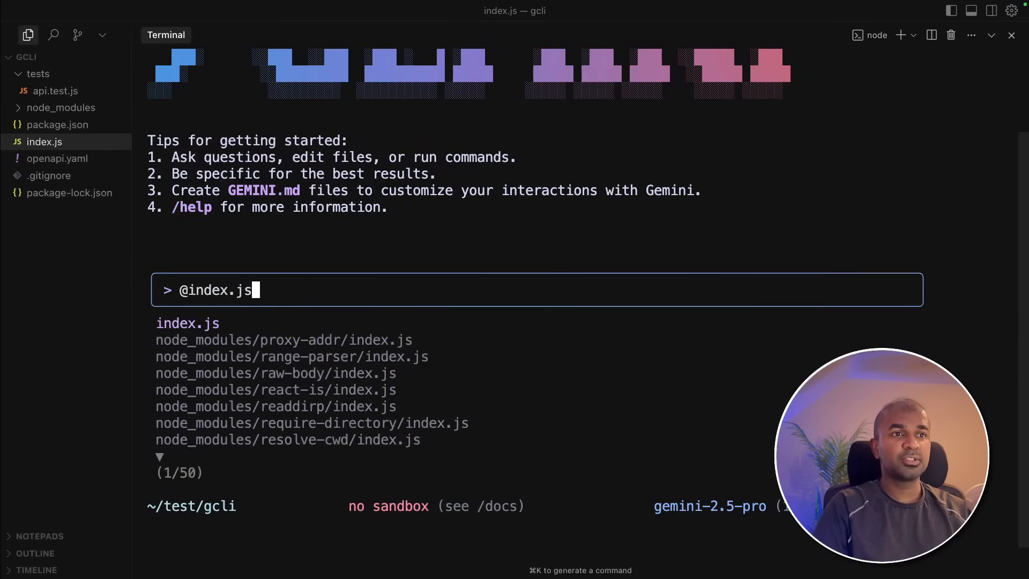
text(explain)
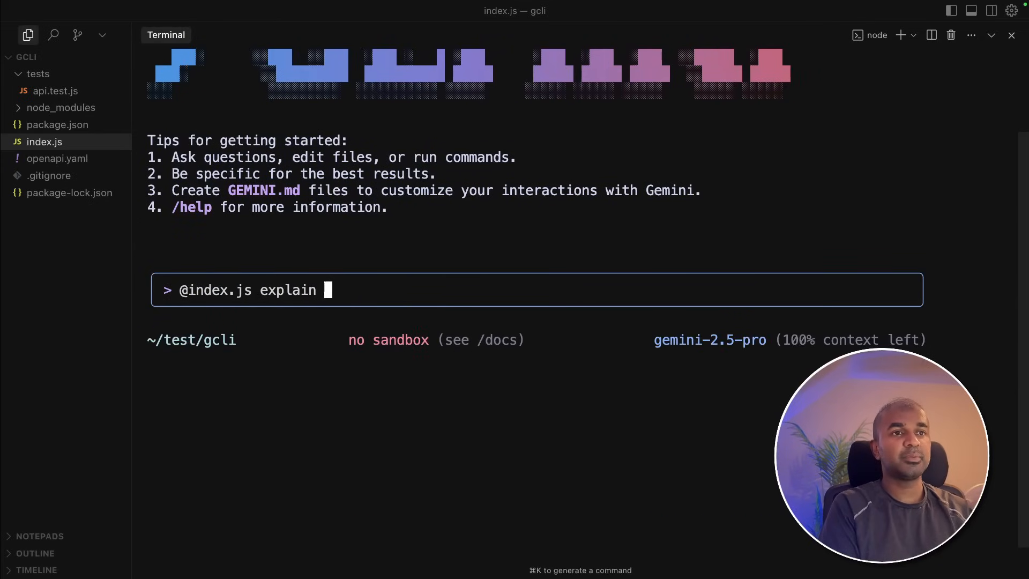
key(Enter)
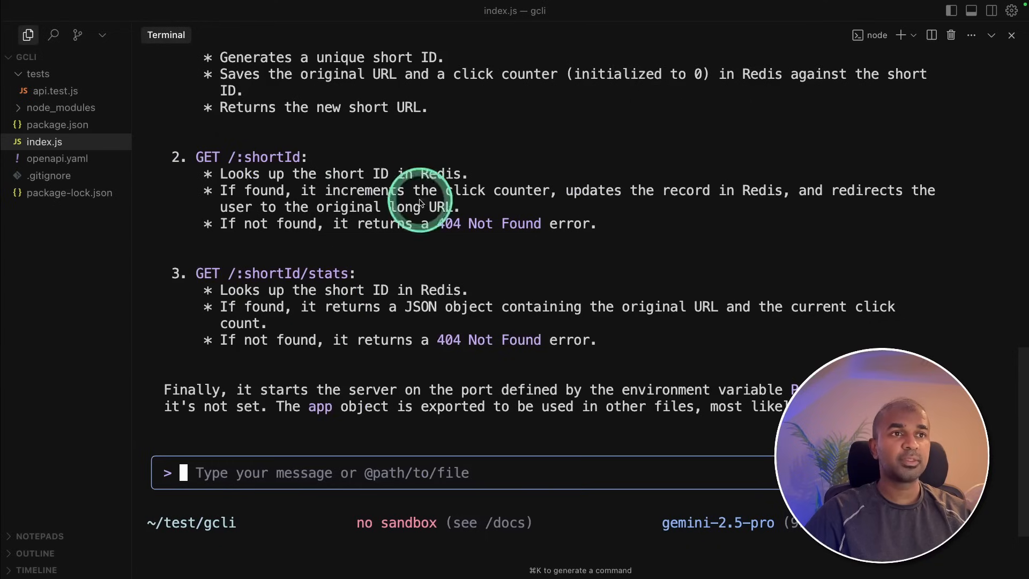
mouse_move(77, 166)
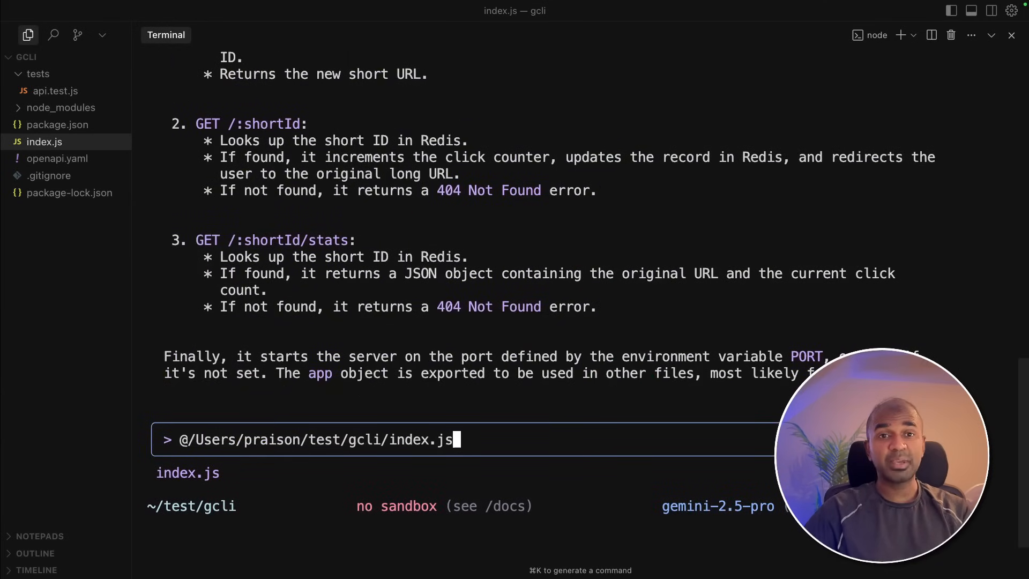
click(492, 190)
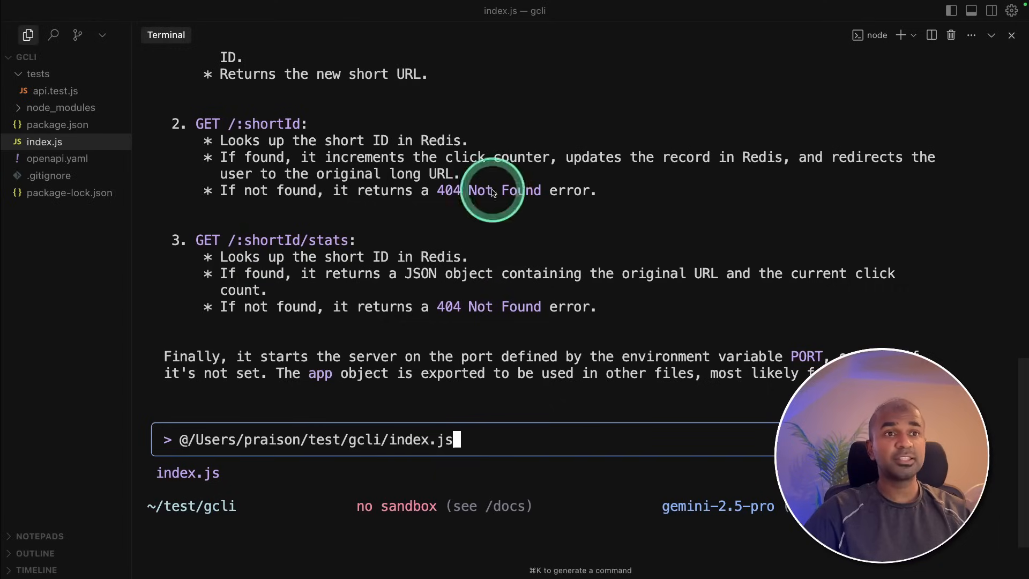